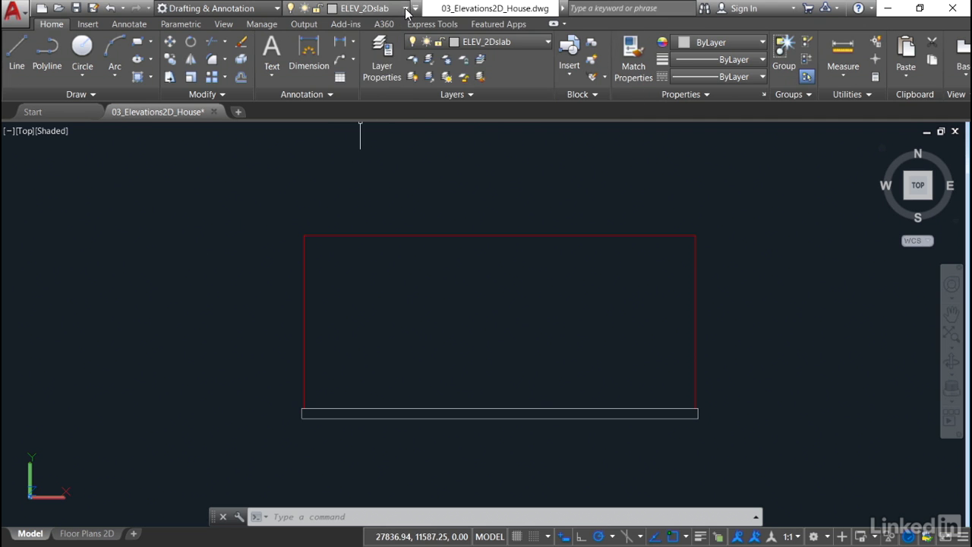
Step: Switch the current layer to ELEV_Hatch from the layer list
left_click(404, 8)
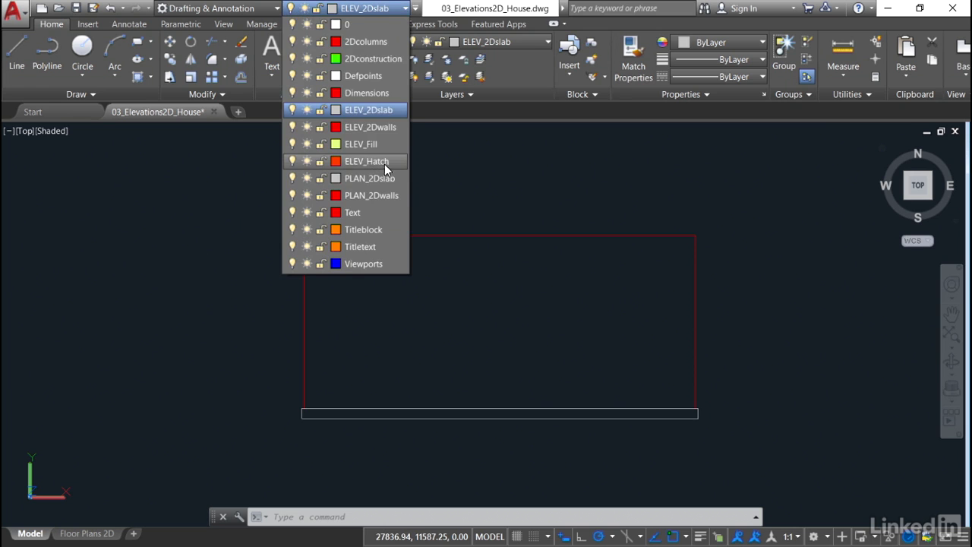
mouse_move(374, 164)
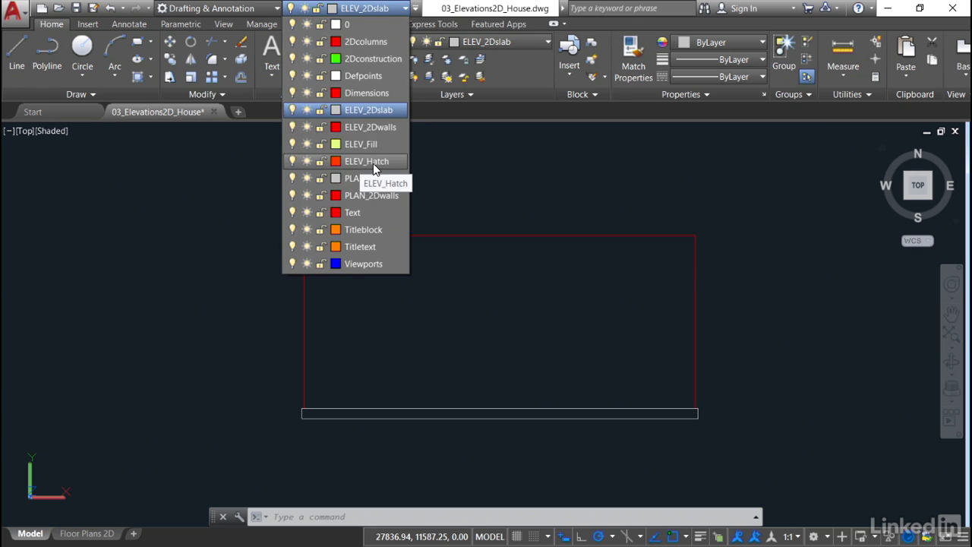
mouse_move(372, 144)
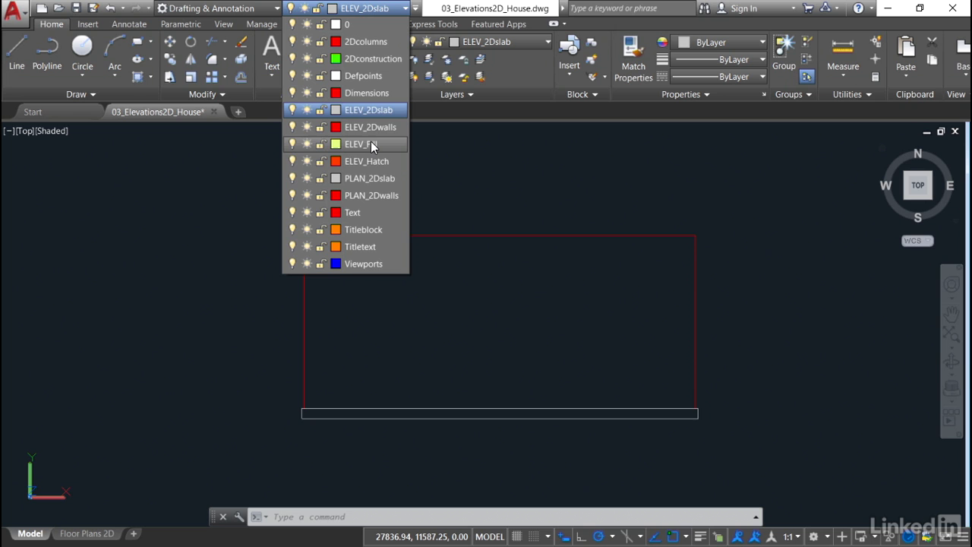
mouse_move(369, 161)
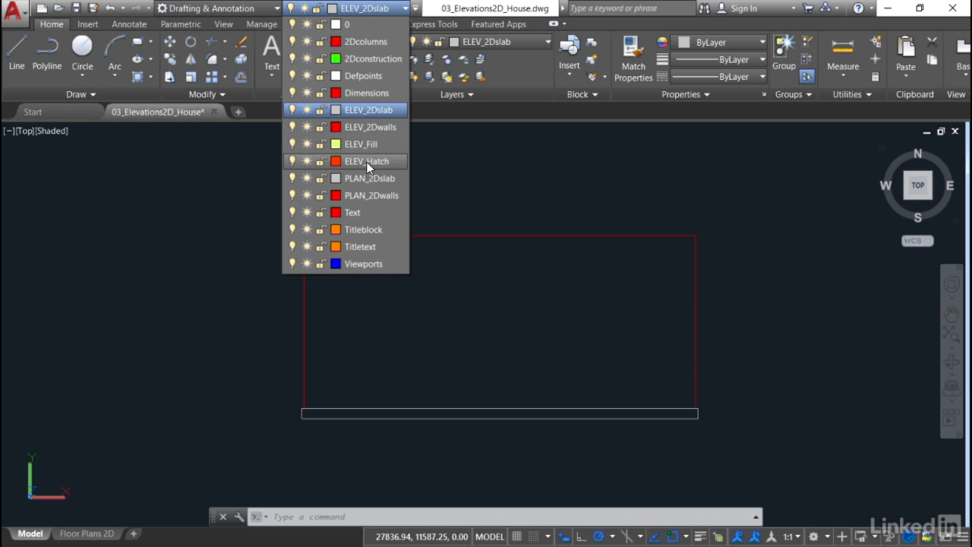
mouse_move(368, 161)
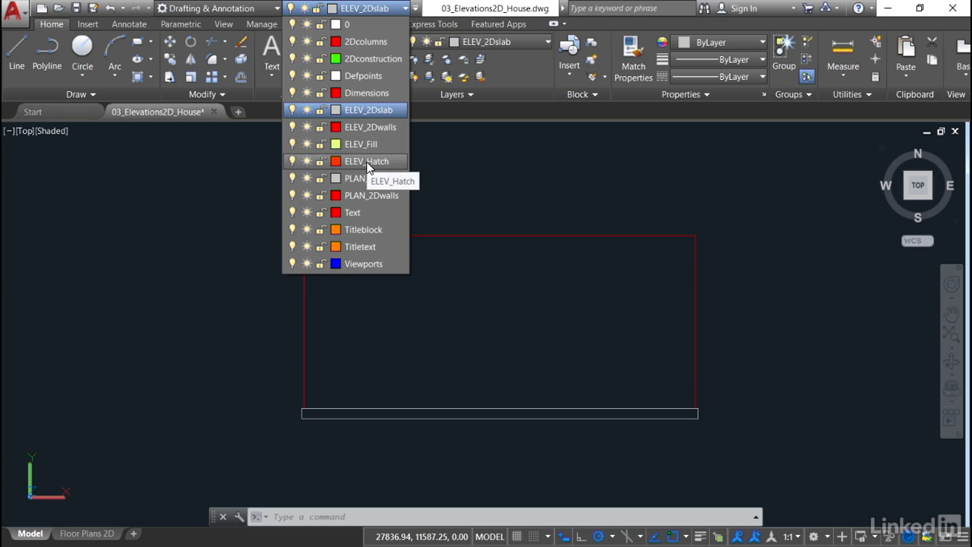
left_click(368, 160)
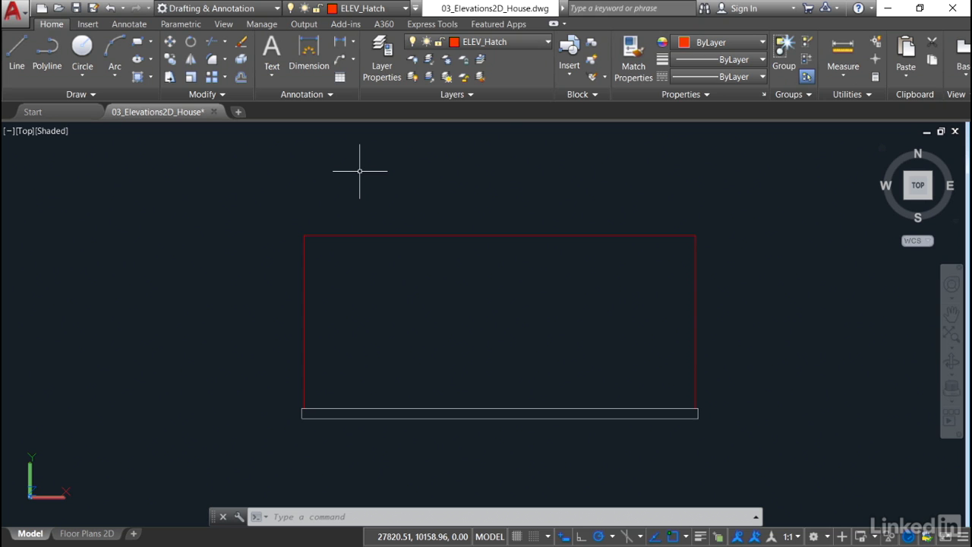
mouse_move(357, 170)
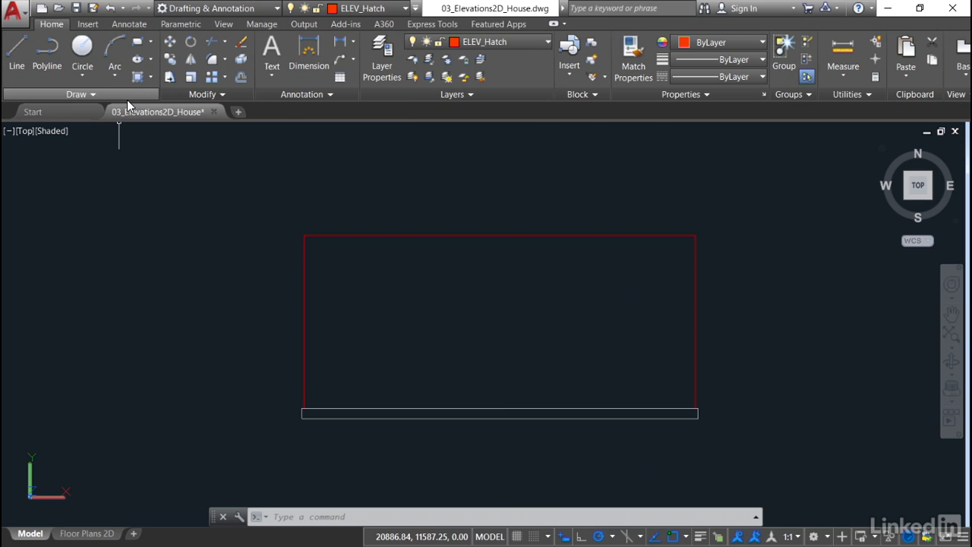
Step: Start the Hatch command and scroll the pattern gallery to the AR-B816 brick patterns
left_click(138, 77)
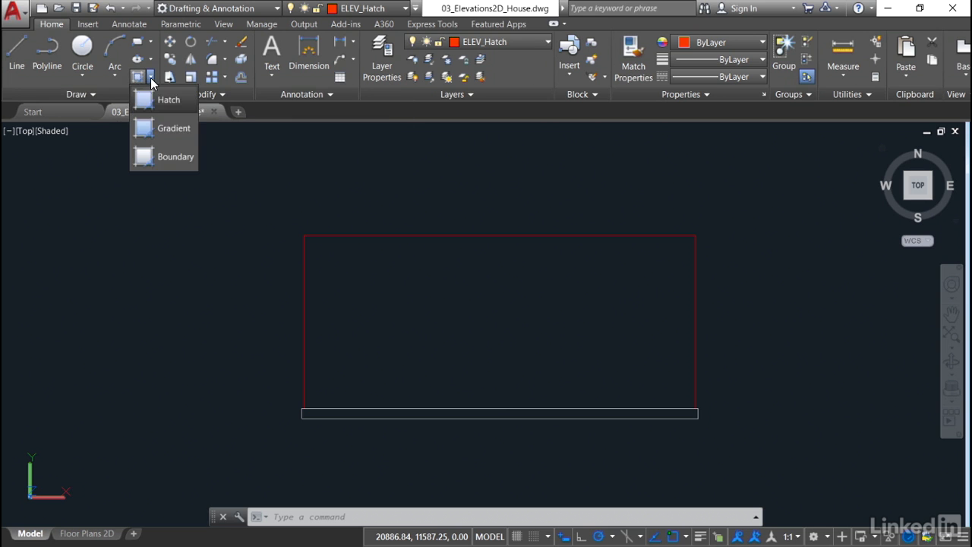
left_click(168, 100)
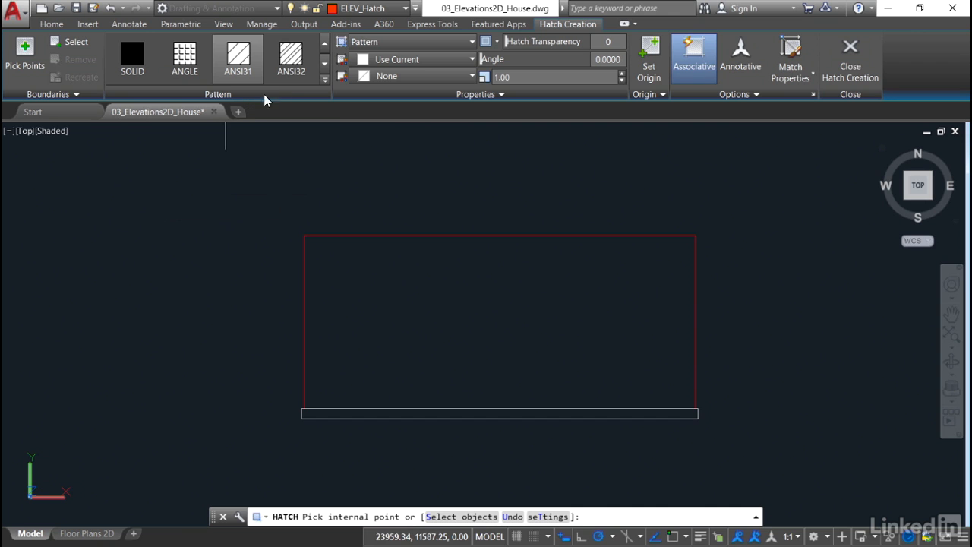
left_click(325, 70)
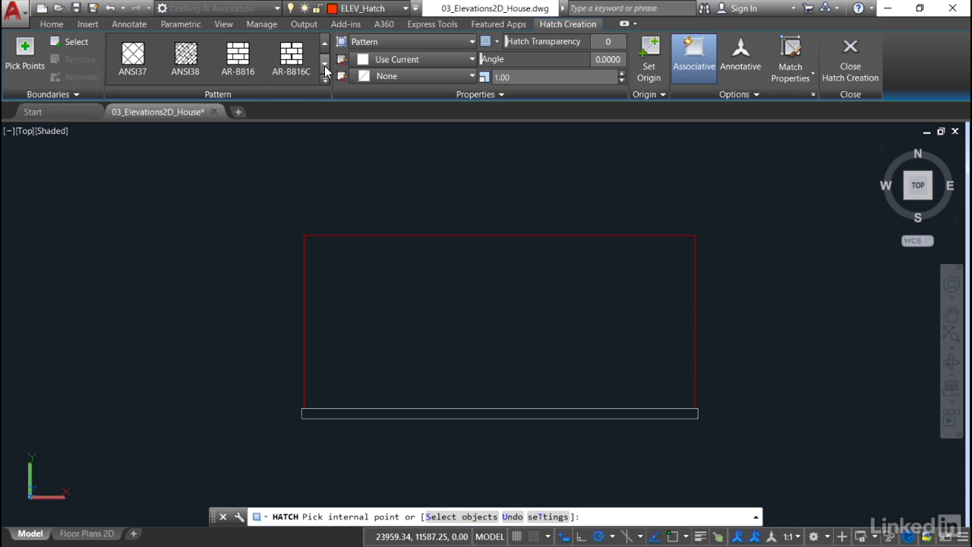
mouse_move(237, 58)
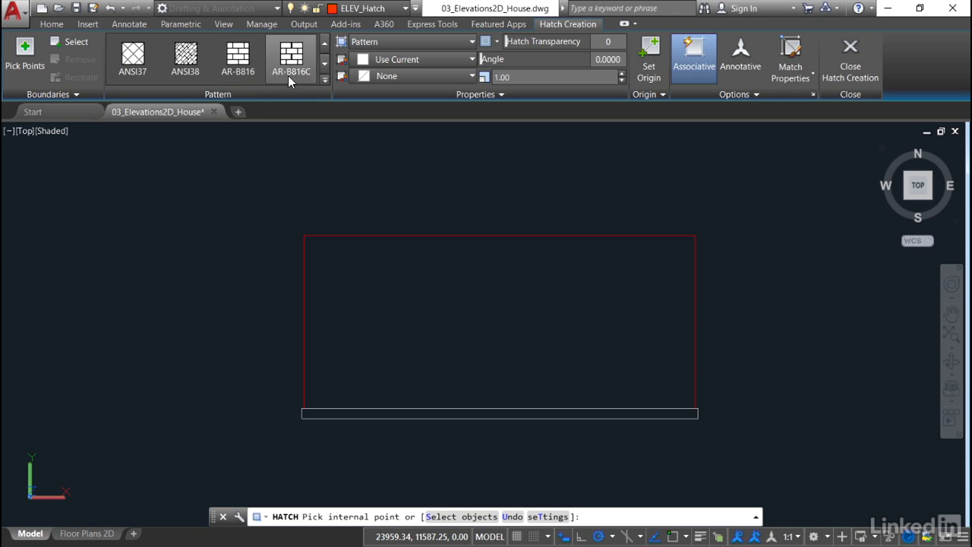
left_click(323, 63)
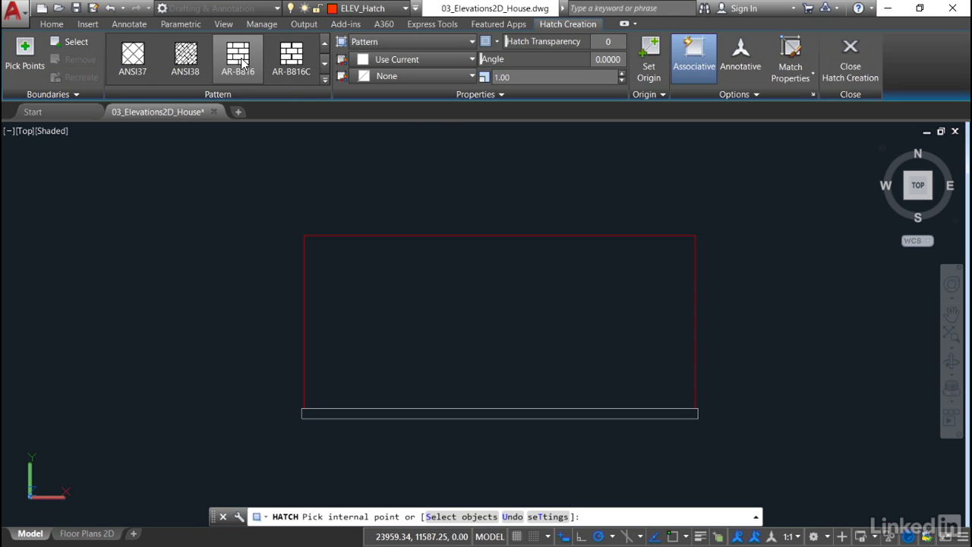
Step: Fill the wall interior with the AR-B816 brick pattern at scale 20
left_click(238, 58)
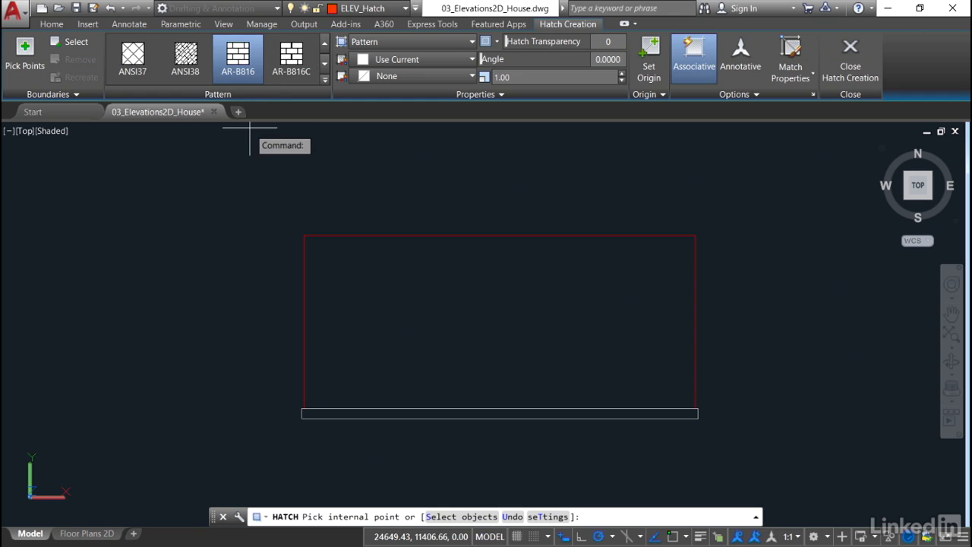
mouse_move(340, 233)
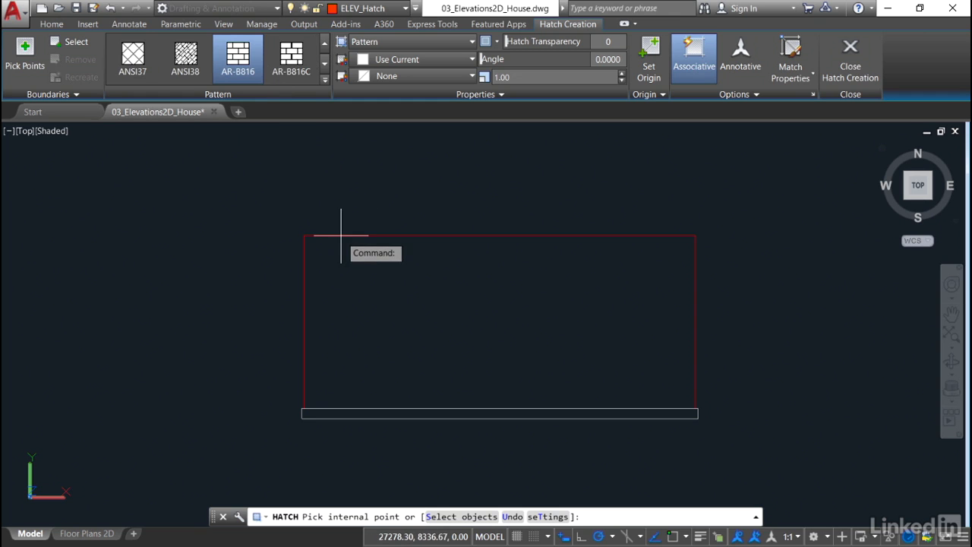
left_click(364, 281)
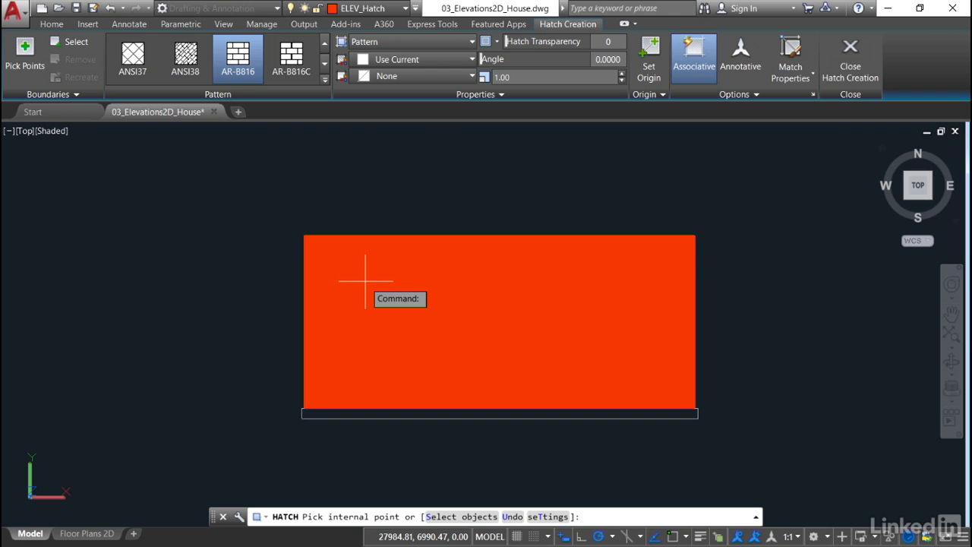
mouse_move(364, 281)
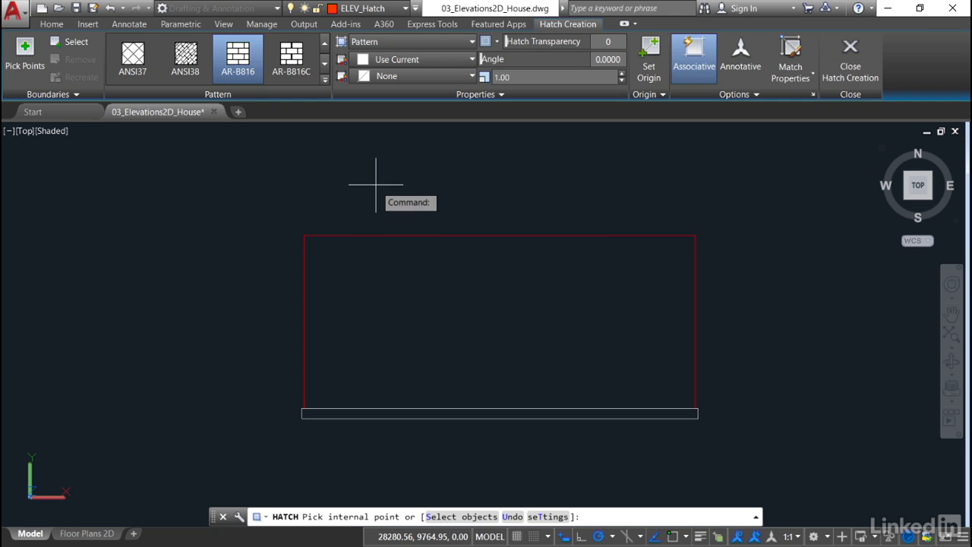
mouse_move(382, 176)
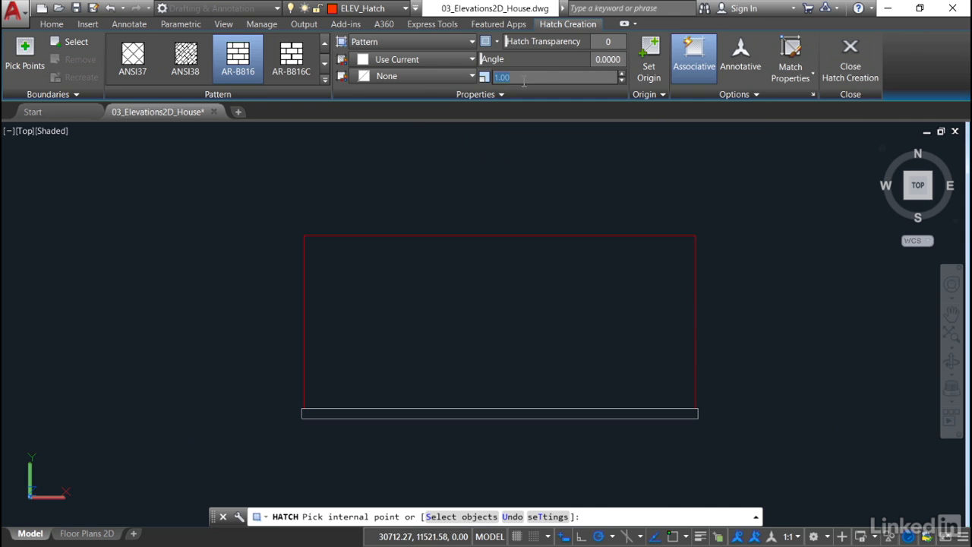
type("20")
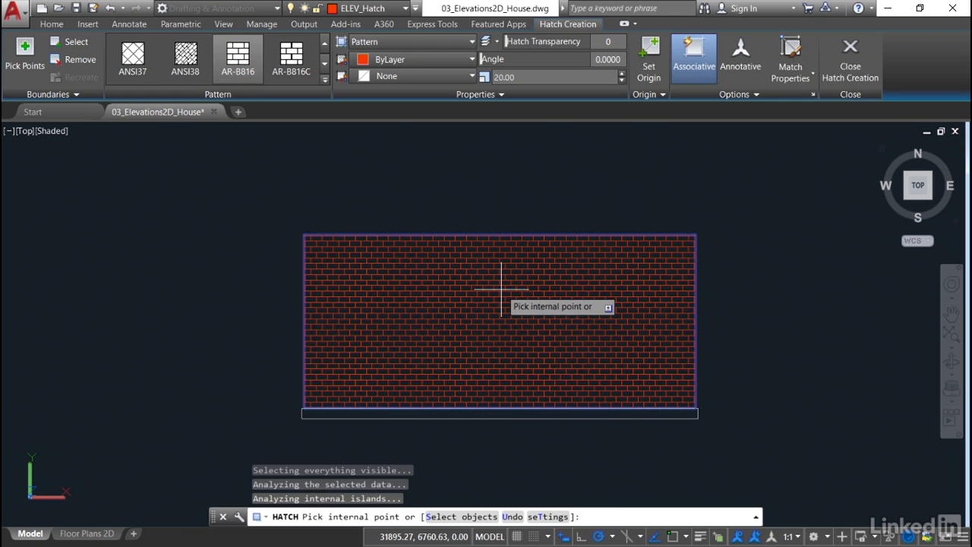
mouse_move(668, 178)
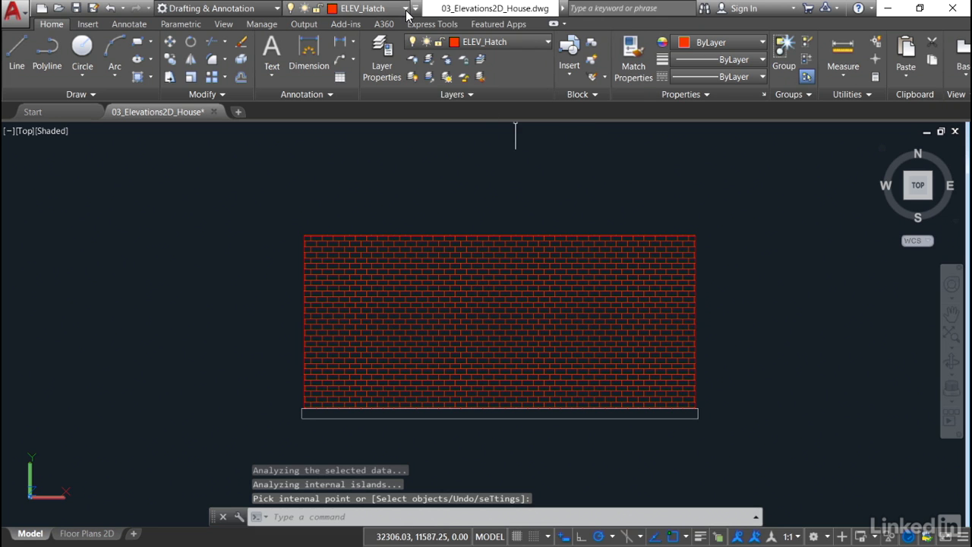
Step: Finish the brick hatch and make ELEV_Fill the current layer
left_click(405, 8)
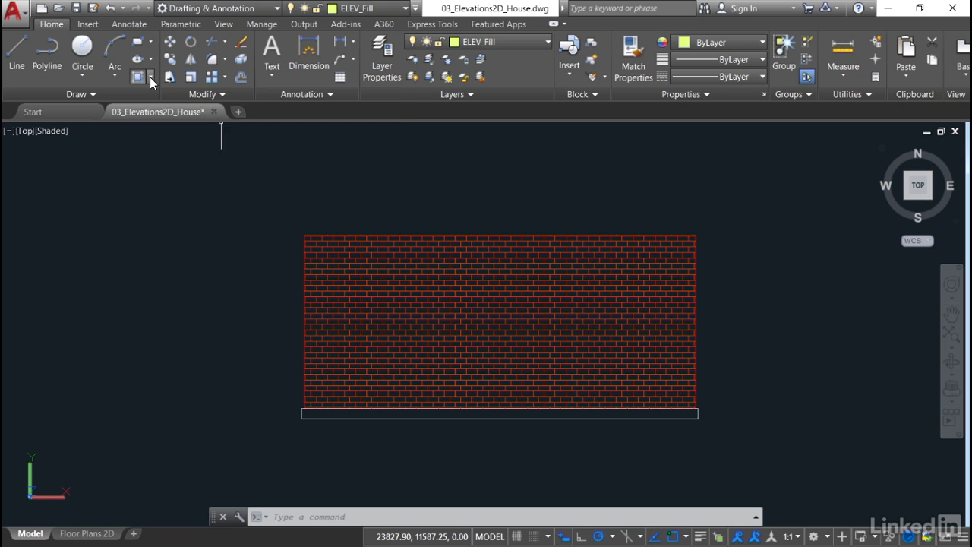
Step: Start a GR_LINEAR gradient fill with white as the second colour
left_click(139, 78)
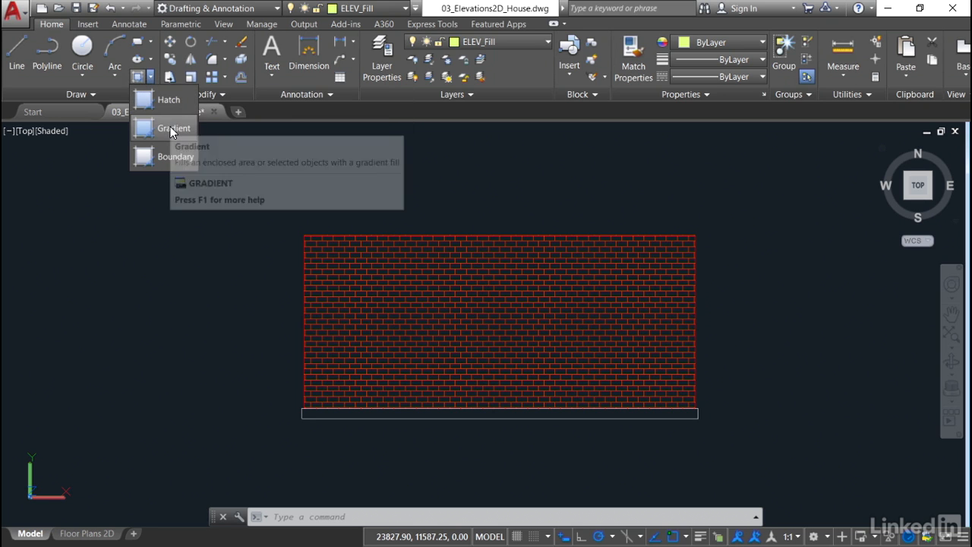
mouse_move(173, 128)
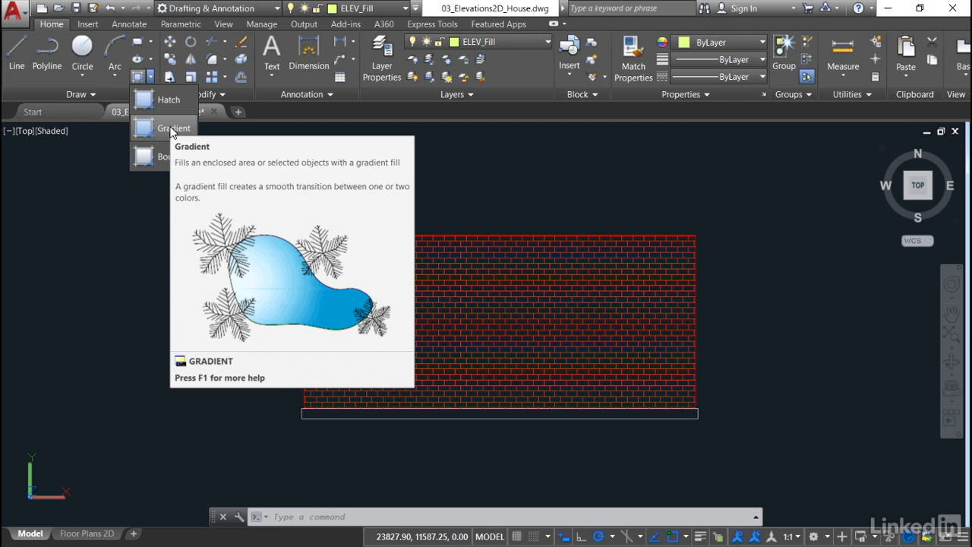
left_click(174, 127)
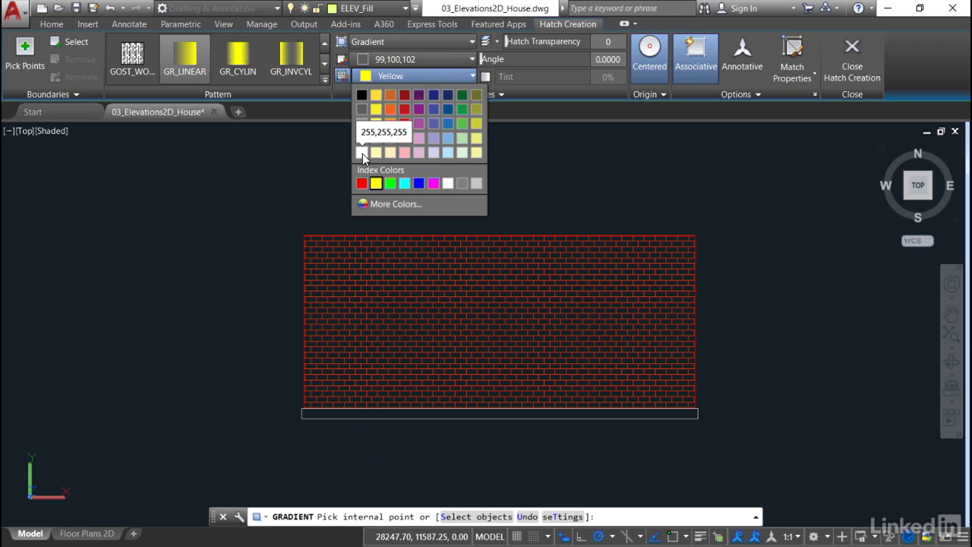
left_click(362, 153)
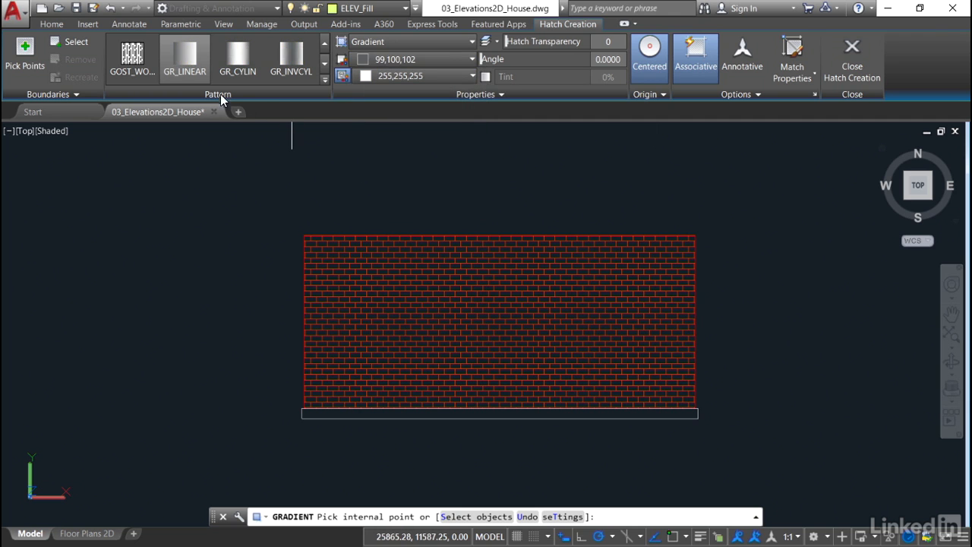
mouse_move(185, 57)
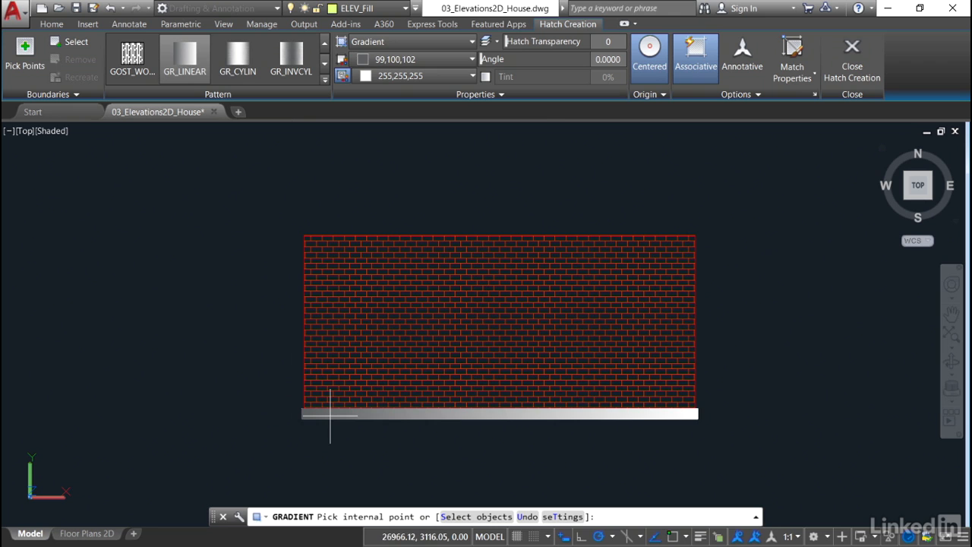
Step: Apply the gray-to-white gradient inside the slab rectangle and close the fill
left_click(500, 413)
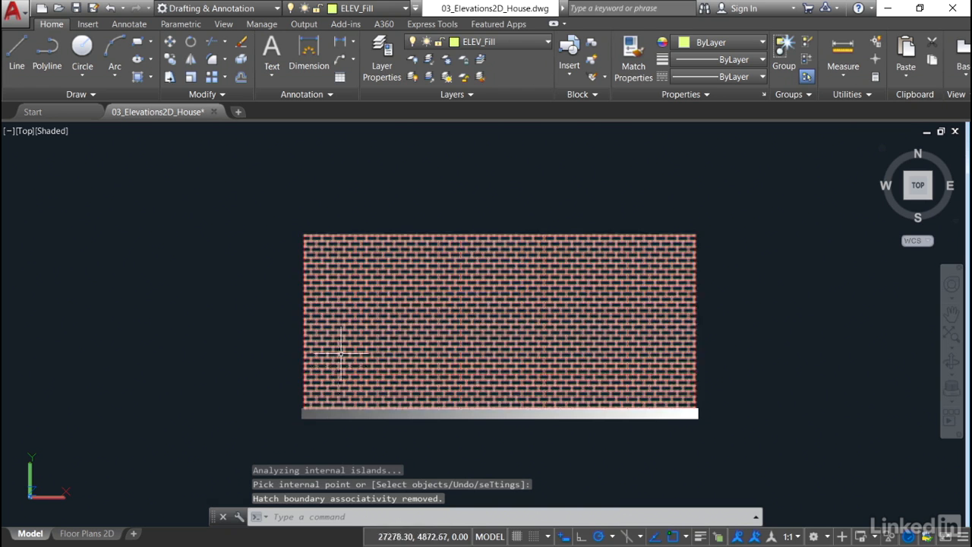
mouse_move(455, 42)
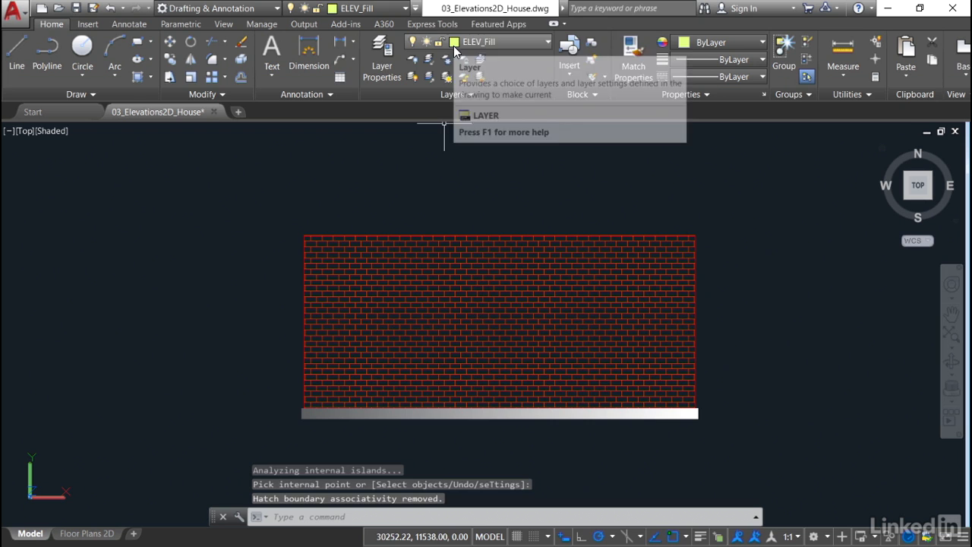
mouse_move(444, 168)
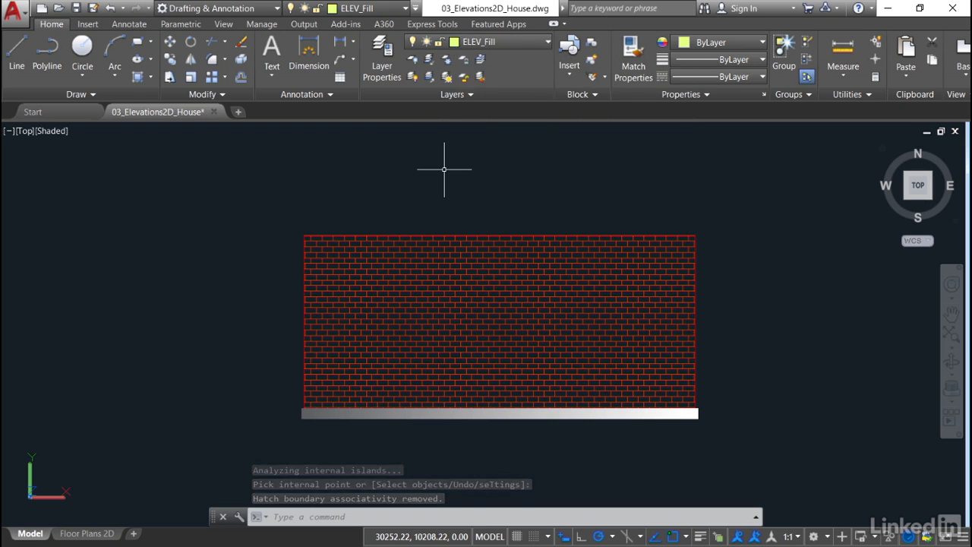